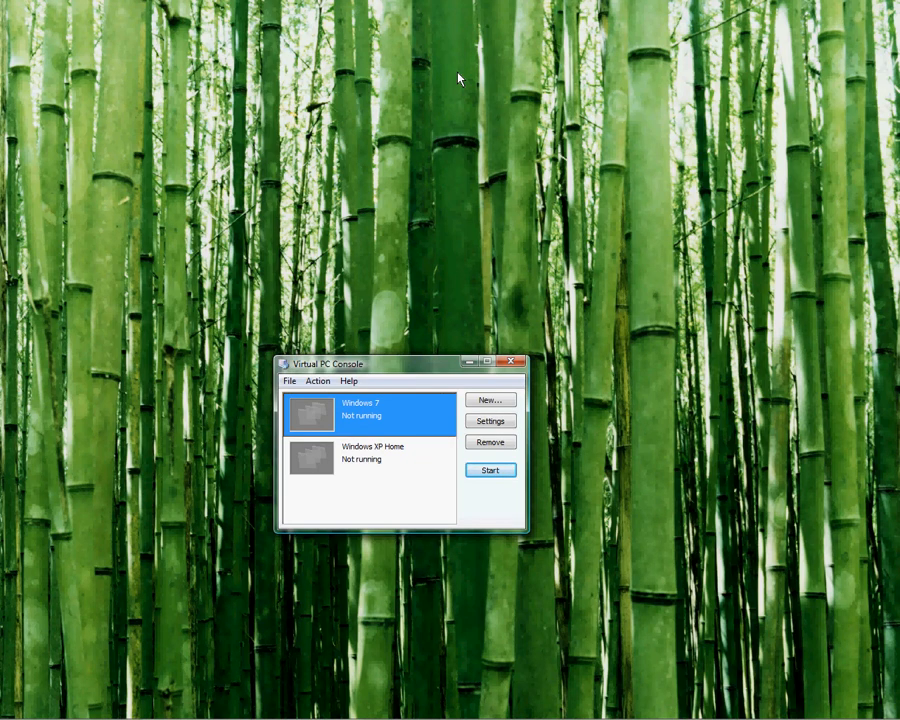
{"action": "mouse_move", "coordinate": [420, 368]}
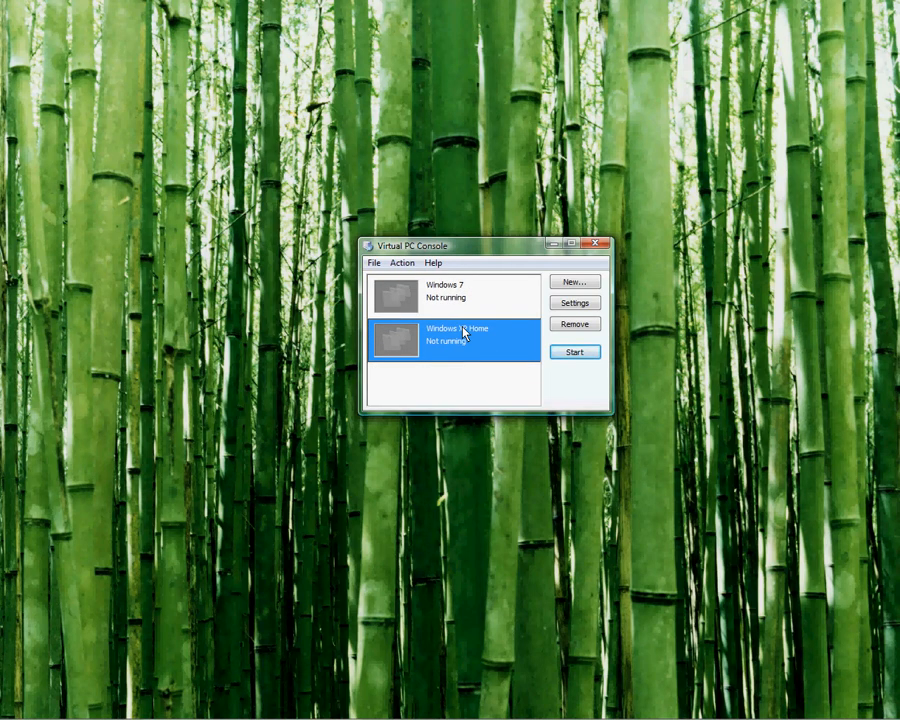
{"action": "mouse_move", "coordinate": [462, 340]}
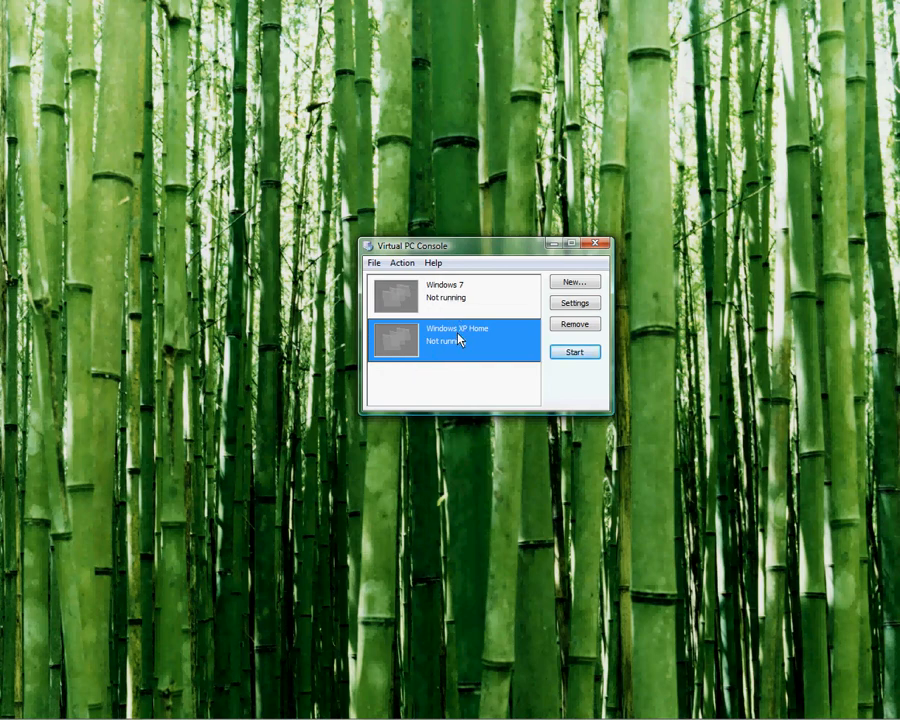
{"action": "mouse_move", "coordinate": [560, 352]}
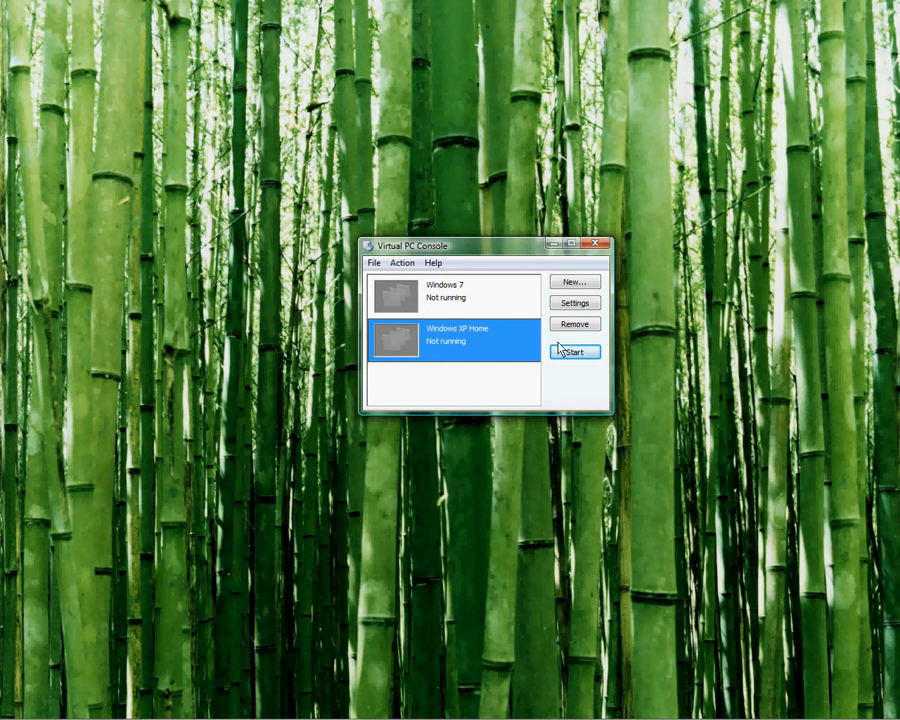
Start the Windows XP Home virtual machine and reach the welcome screen.
{"action": "left_click", "coordinate": [574, 352]}
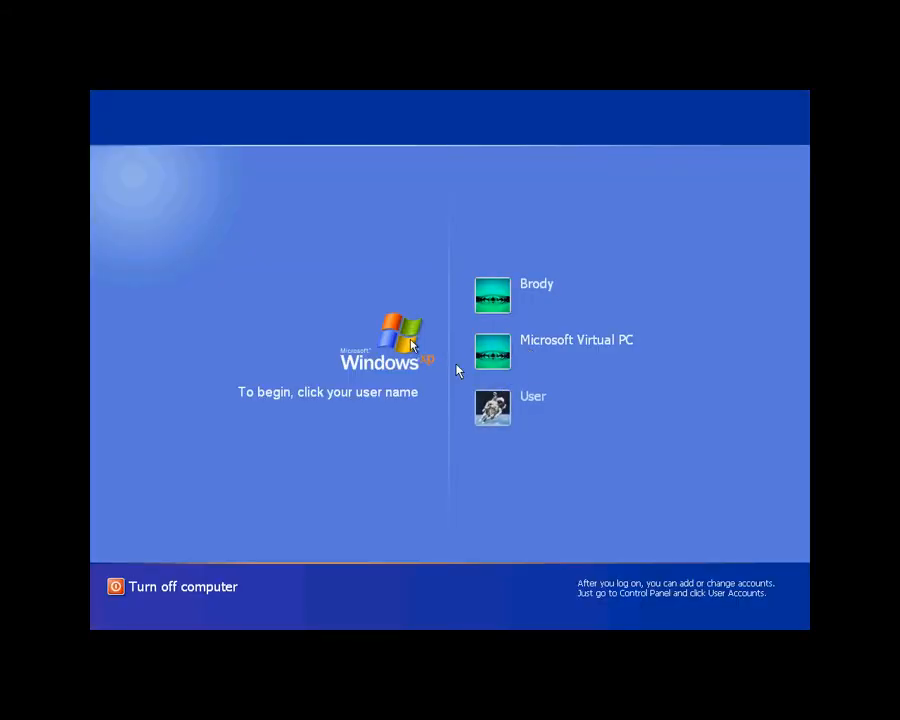
Log on to the Microsoft Virtual PC account and close the blank Internet Explorer window.
{"action": "left_click", "coordinate": [492, 350]}
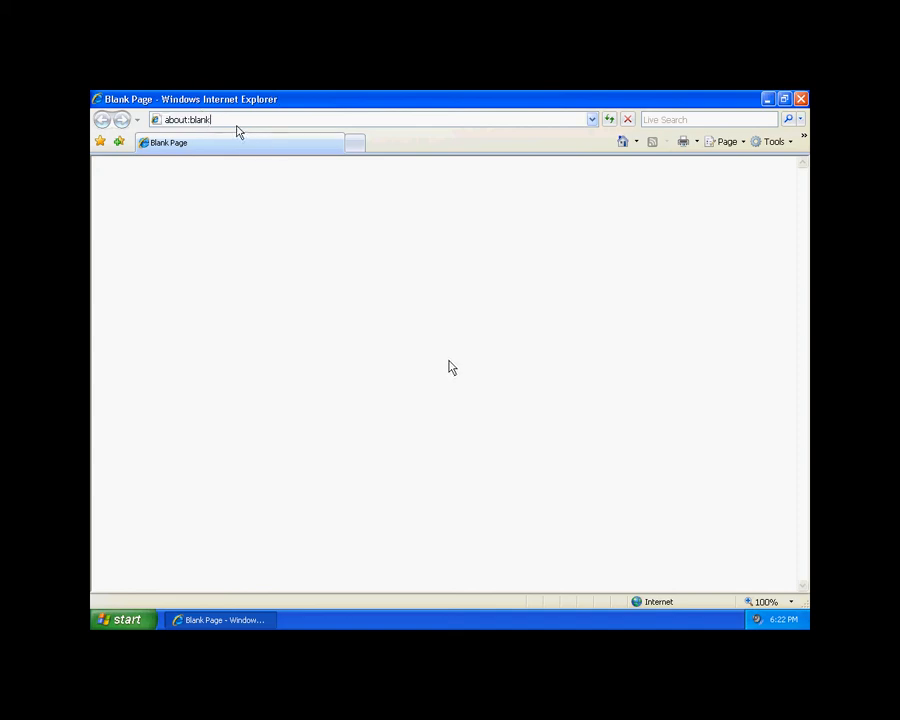
{"action": "type", "text": "go"}
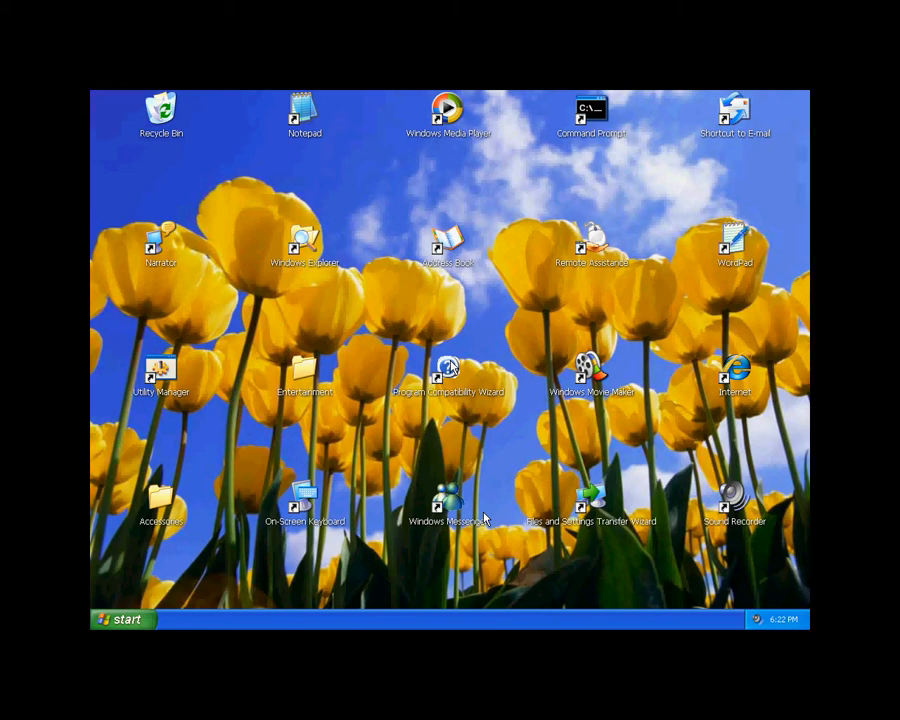
Launch Registry Editor through Start > Run with regedit.
{"action": "left_click", "coordinate": [122, 620]}
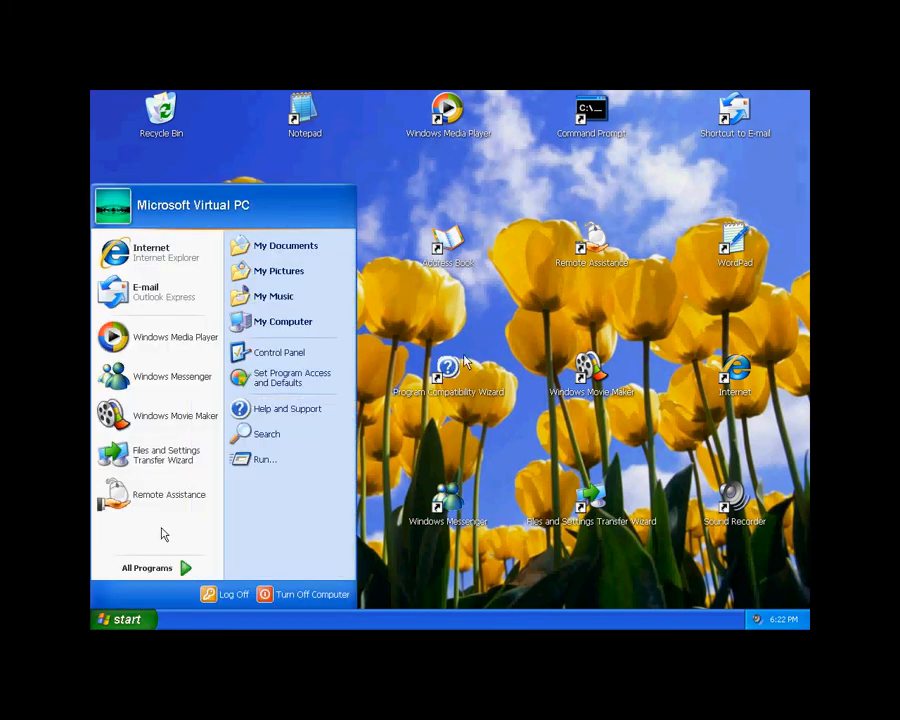
{"action": "left_click", "coordinate": [264, 458]}
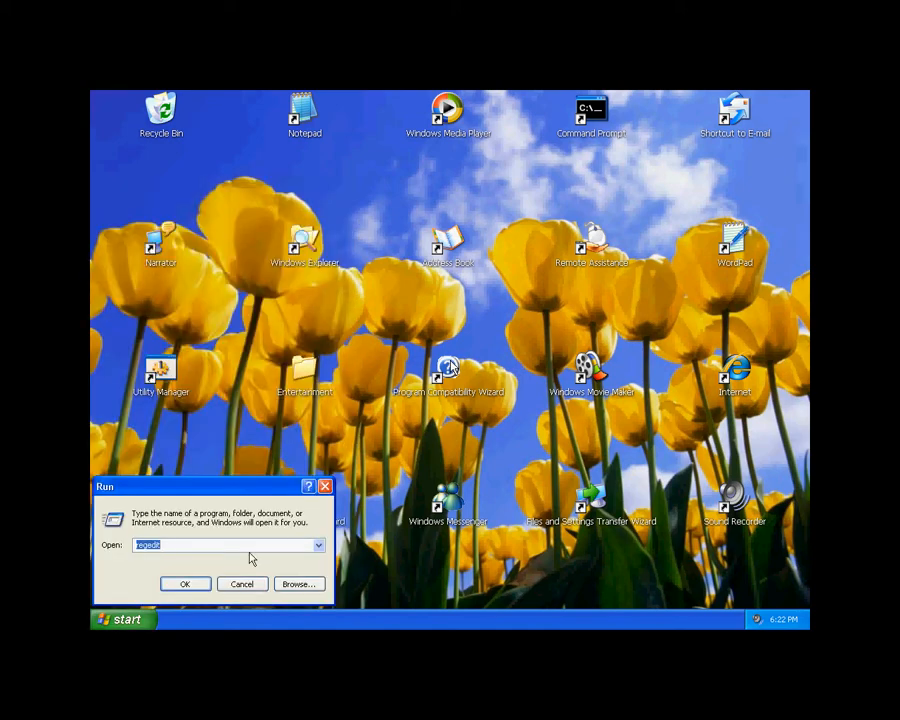
{"action": "left_click", "coordinate": [184, 584]}
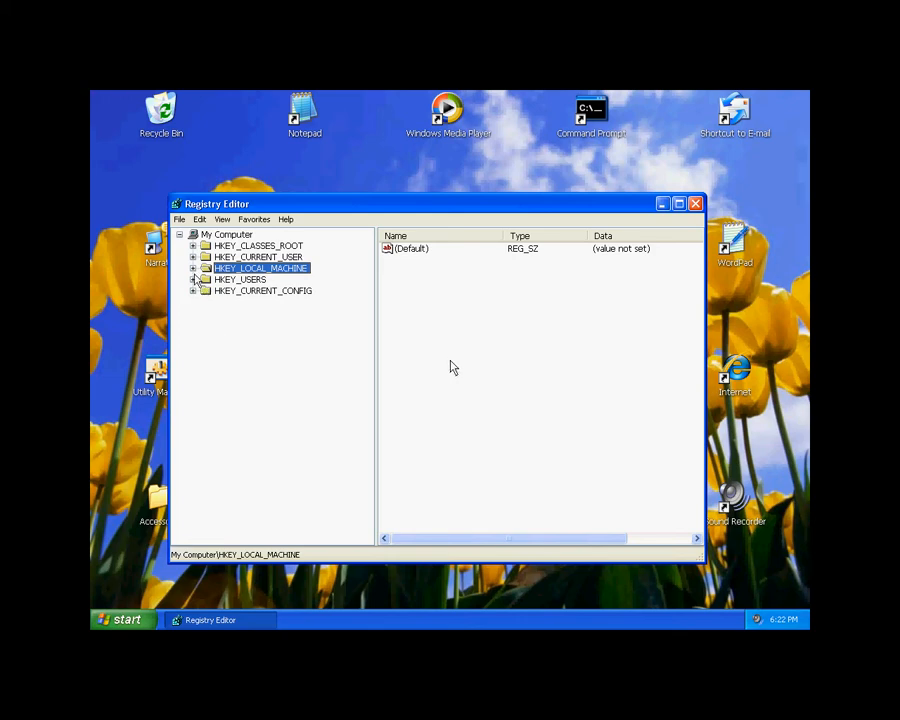
Navigate to HKEY_LOCAL_MACHINE\SYSTEM\CurrentControlSet\Control\ContentIndex and select the StartupDelay value.
{"action": "left_click", "coordinate": [192, 268]}
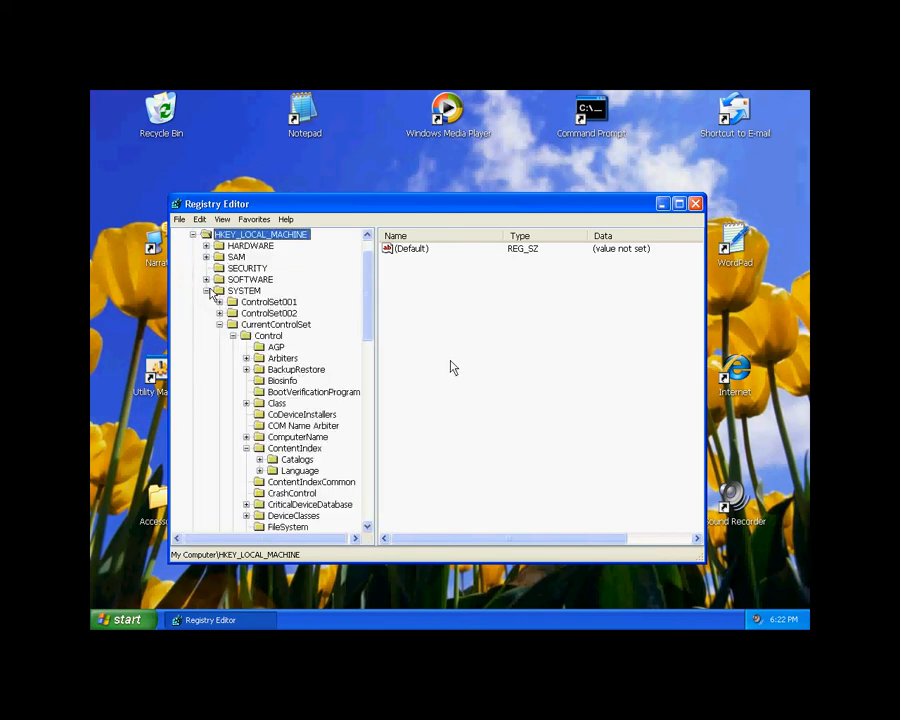
{"action": "scroll", "scroll_direction": "down", "scroll_amount": 3}
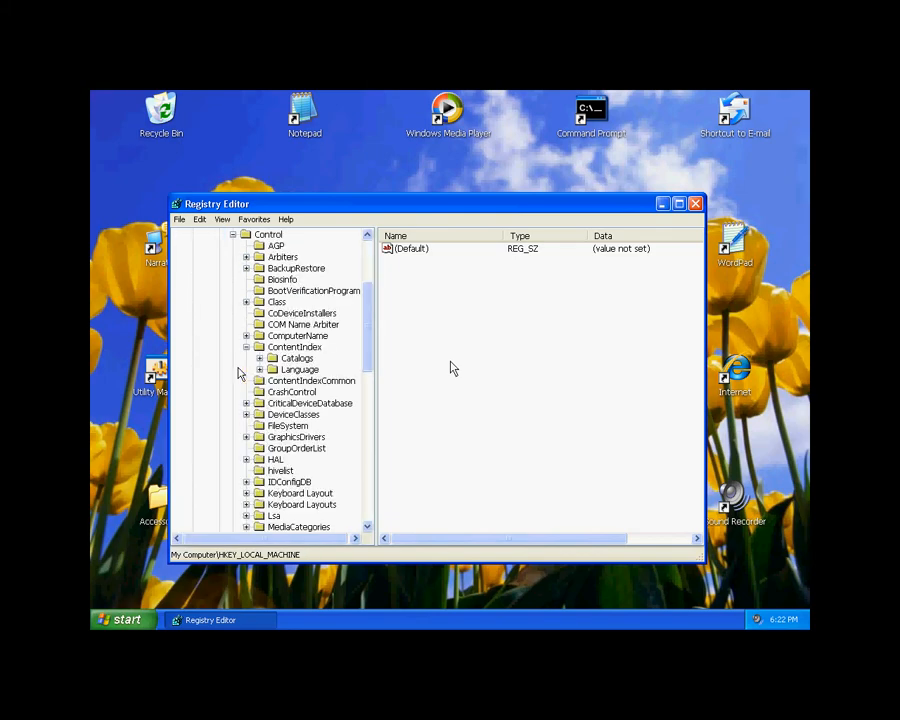
{"action": "left_click", "coordinate": [314, 290]}
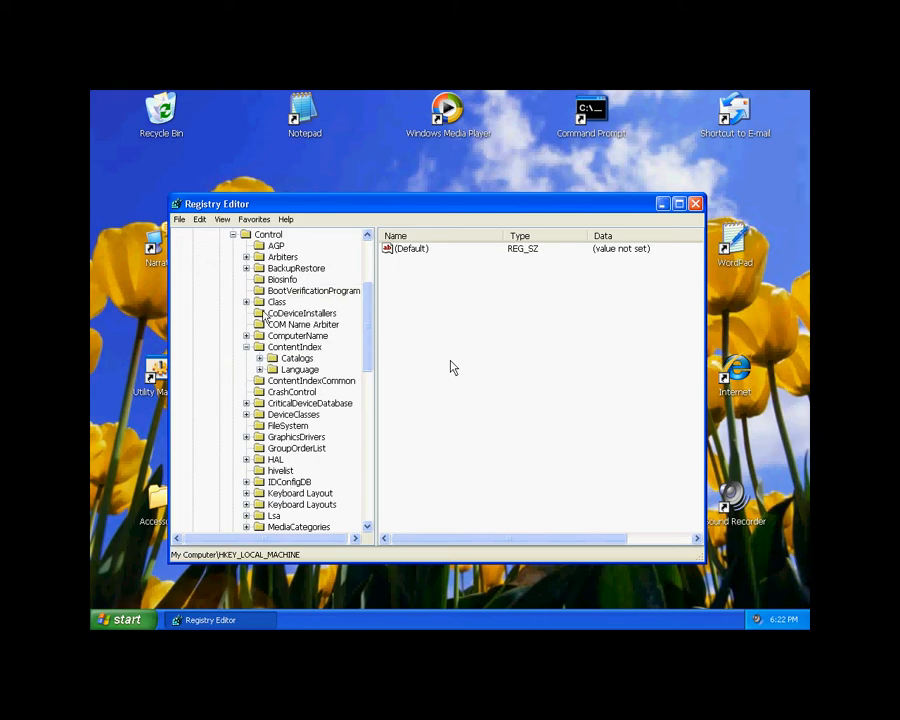
{"action": "left_click", "coordinate": [296, 348]}
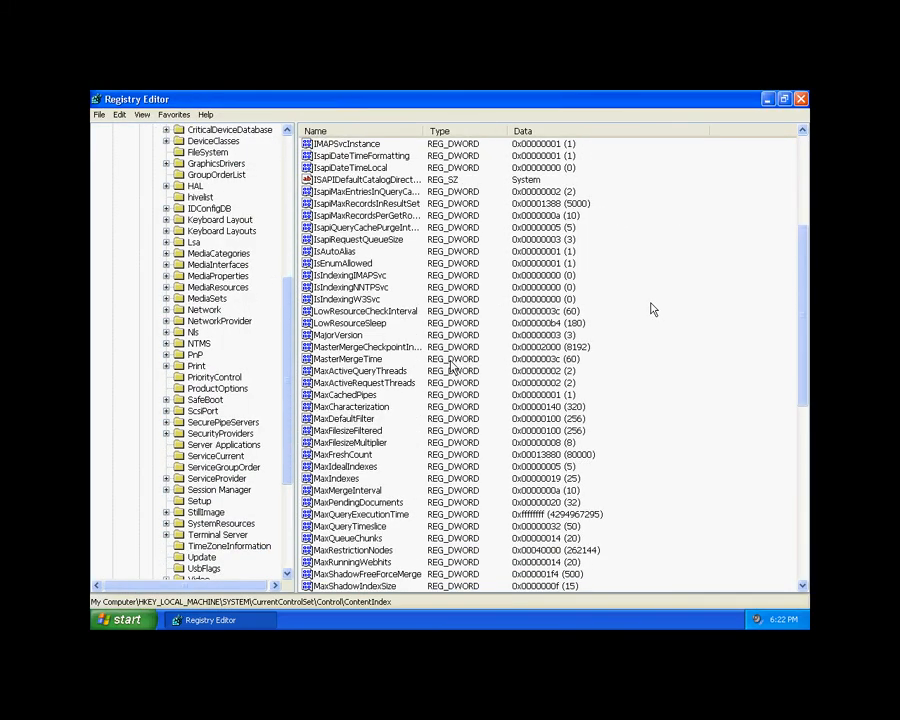
{"action": "scroll", "scroll_direction": "down", "scroll_amount": 3}
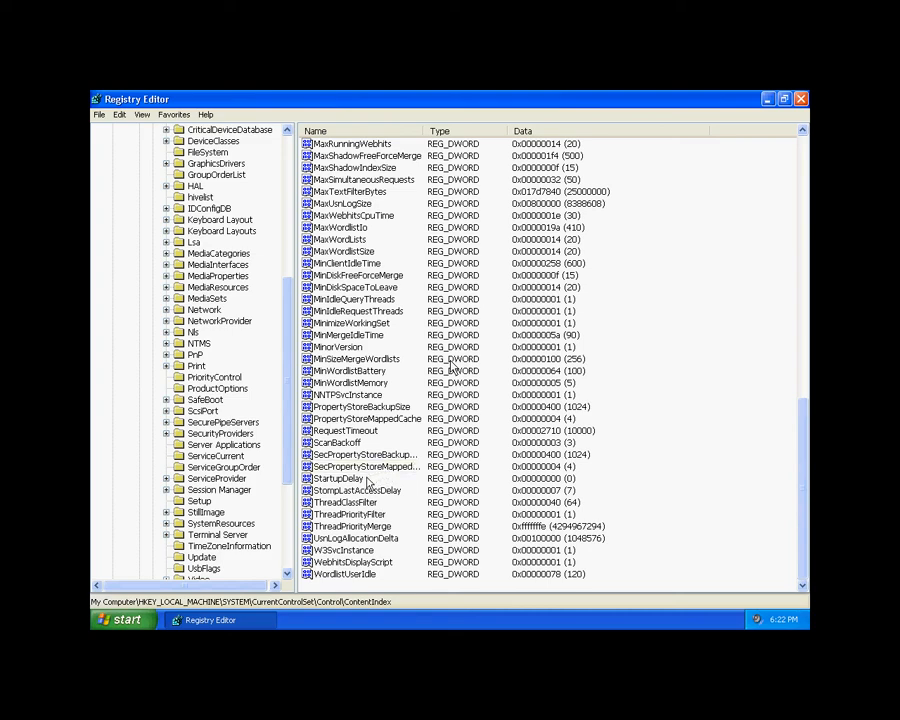
{"action": "left_click", "coordinate": [338, 478]}
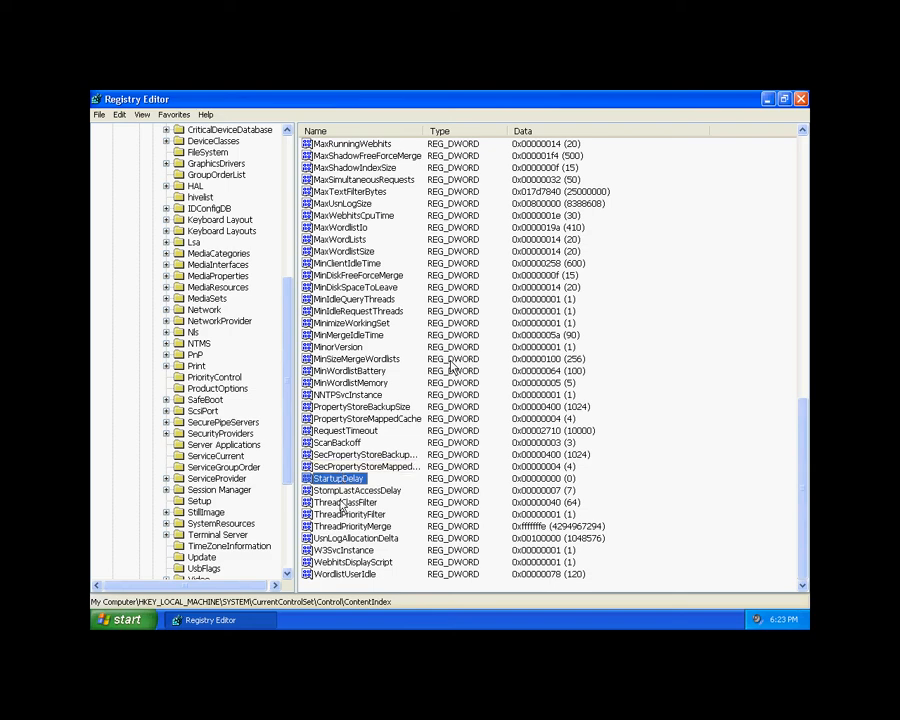
Edit the StartupDelay DWORD to 0 in decimal and save it.
{"action": "double_click", "coordinate": [338, 476]}
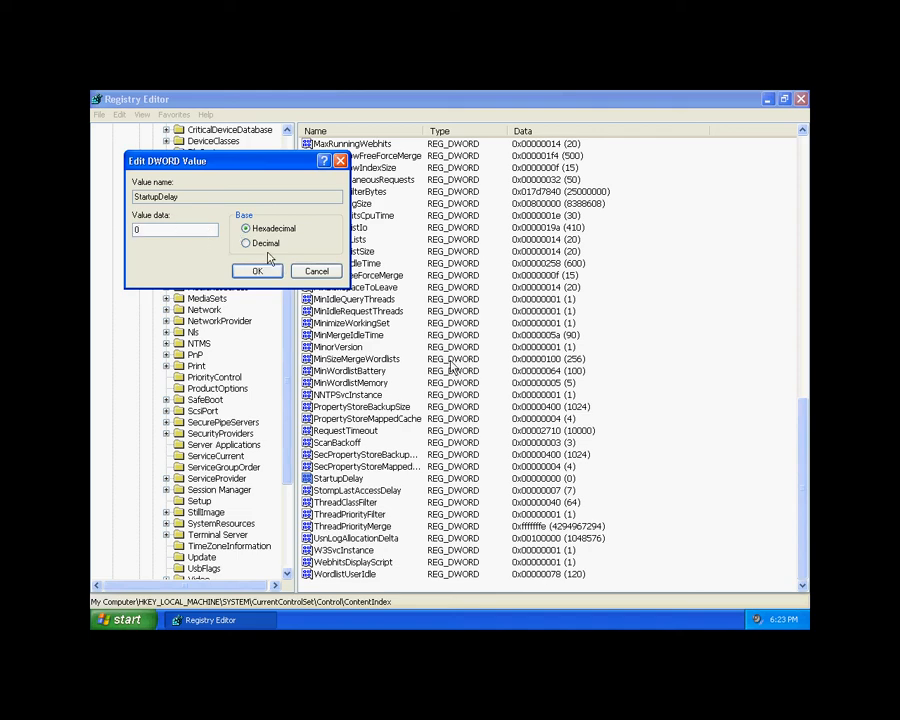
{"action": "left_click", "coordinate": [248, 244]}
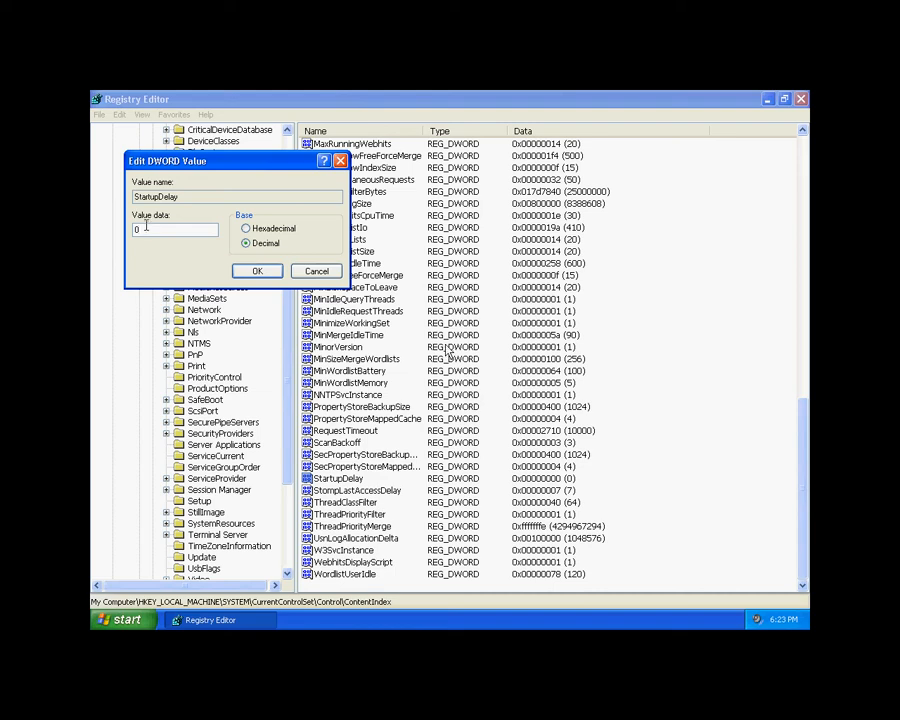
{"action": "left_click", "coordinate": [180, 230]}
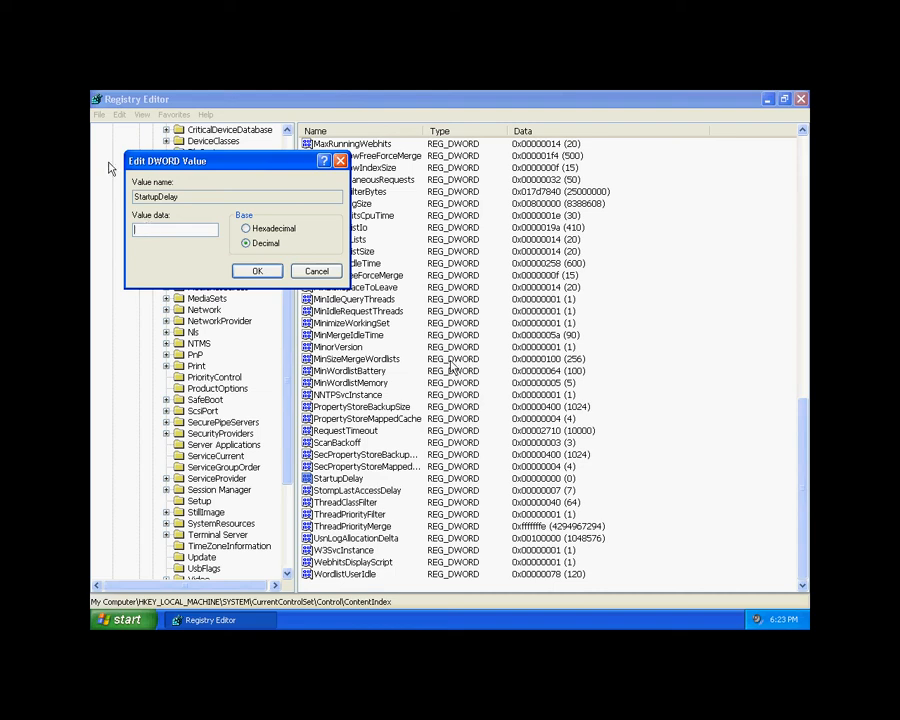
{"action": "type", "text": "48"}
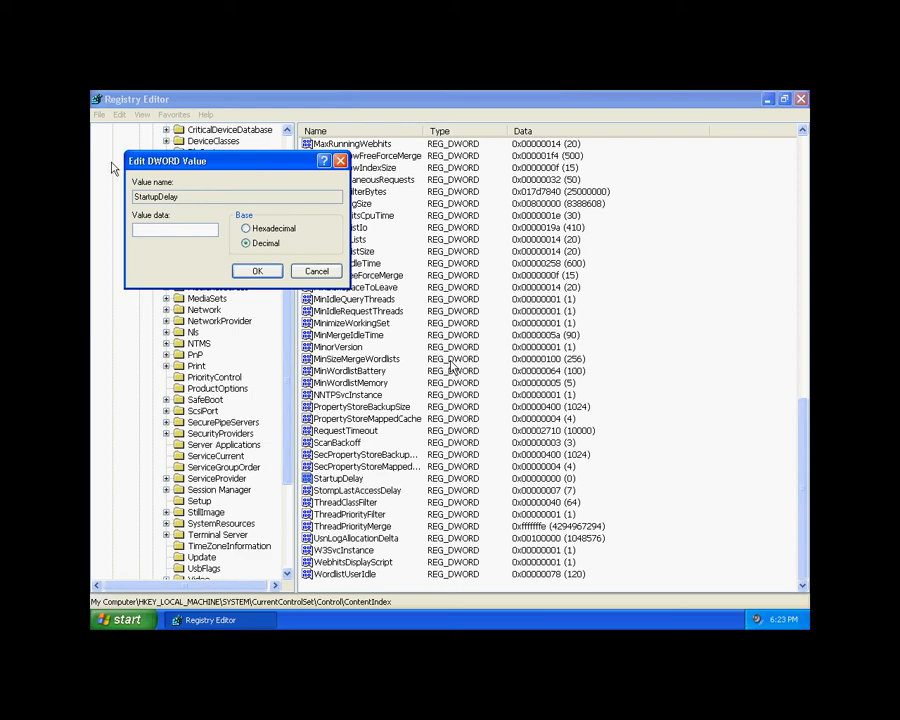
{"action": "type", "text": "200"}
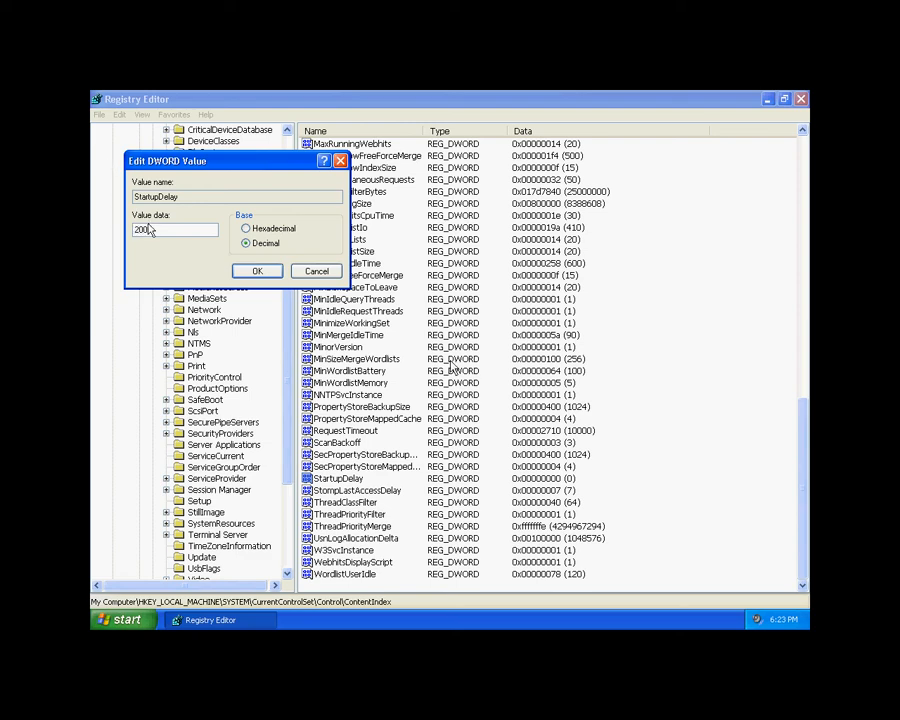
{"action": "type", "text": "0"}
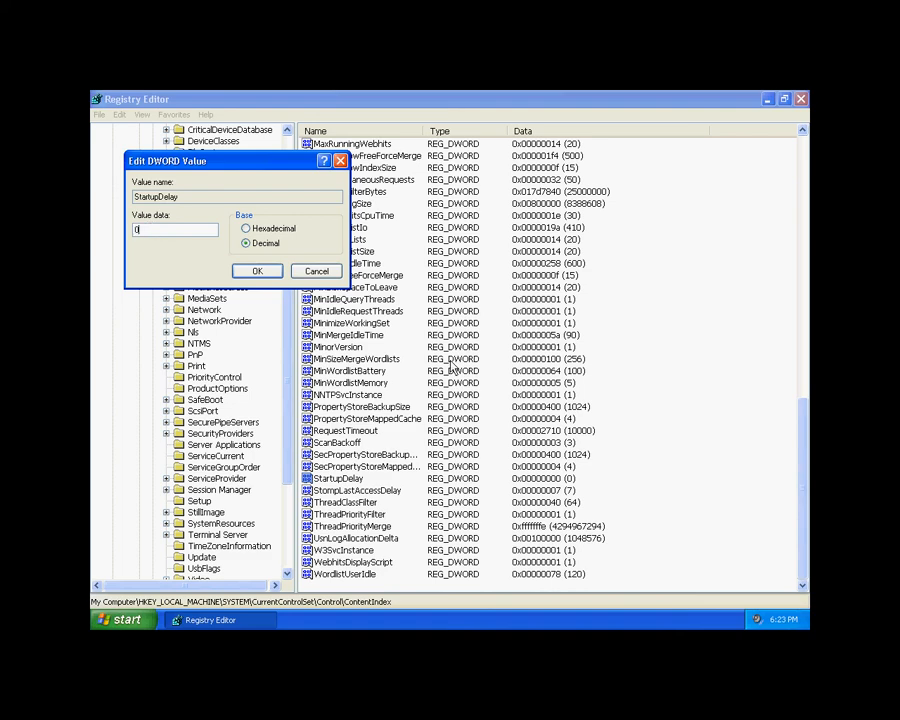
{"action": "left_click", "coordinate": [256, 270]}
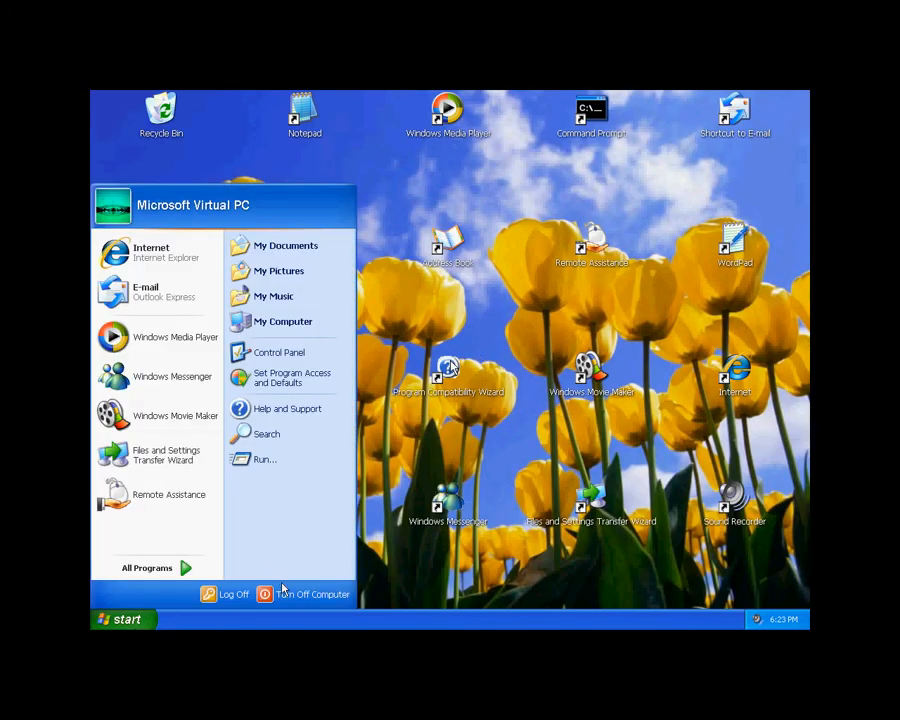
Bring up the Turn off computer dialog with Hibernate, Turn Off and Restart choices.
{"action": "left_click", "coordinate": [312, 594]}
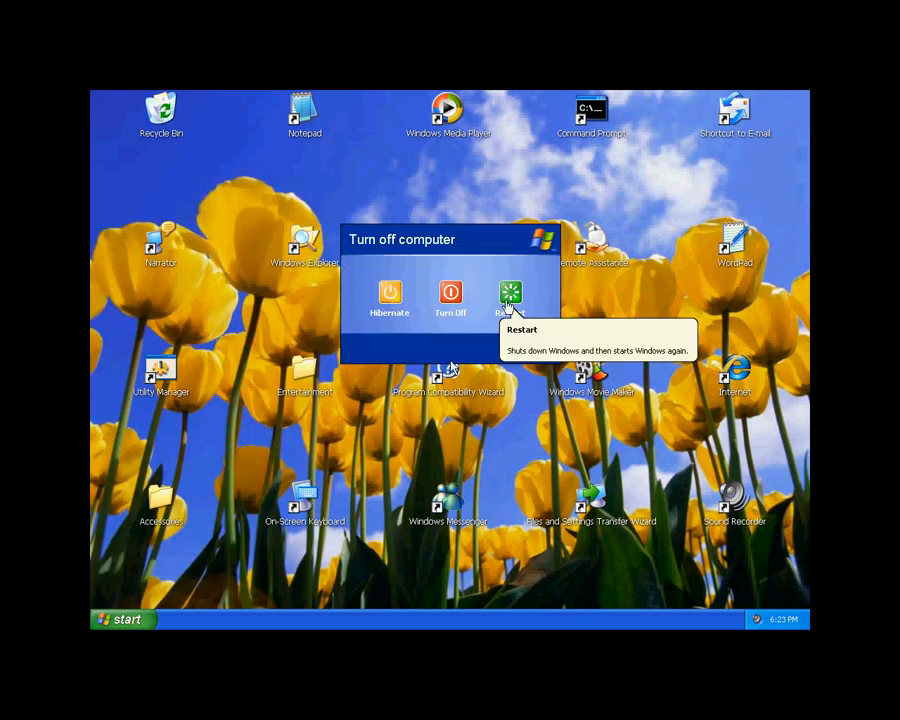